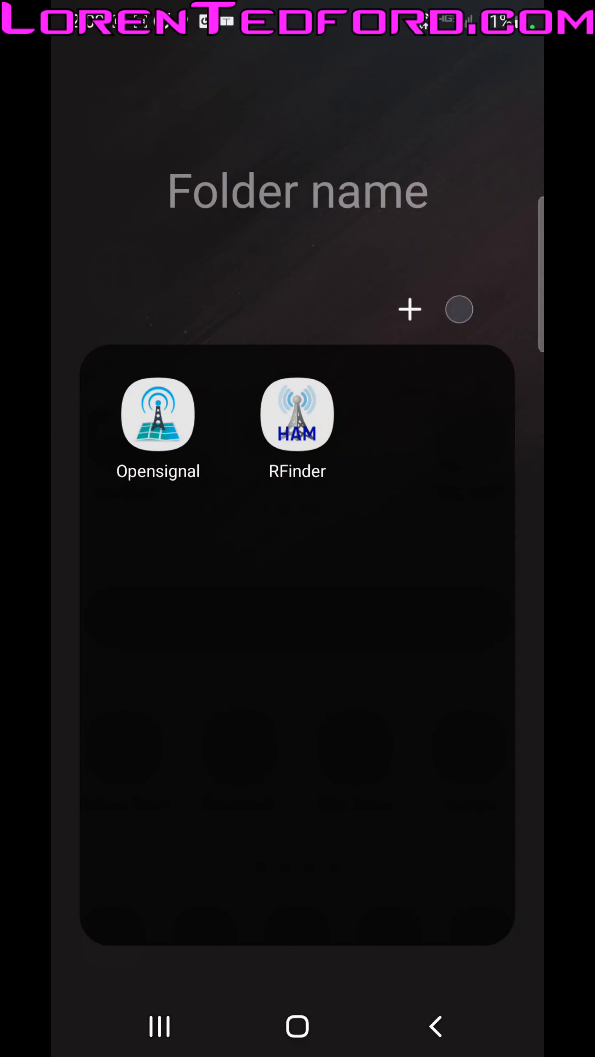
- Launch Opensignal, pass the Start and Continue welcome screens, and allow location while using the app
click(159, 419)
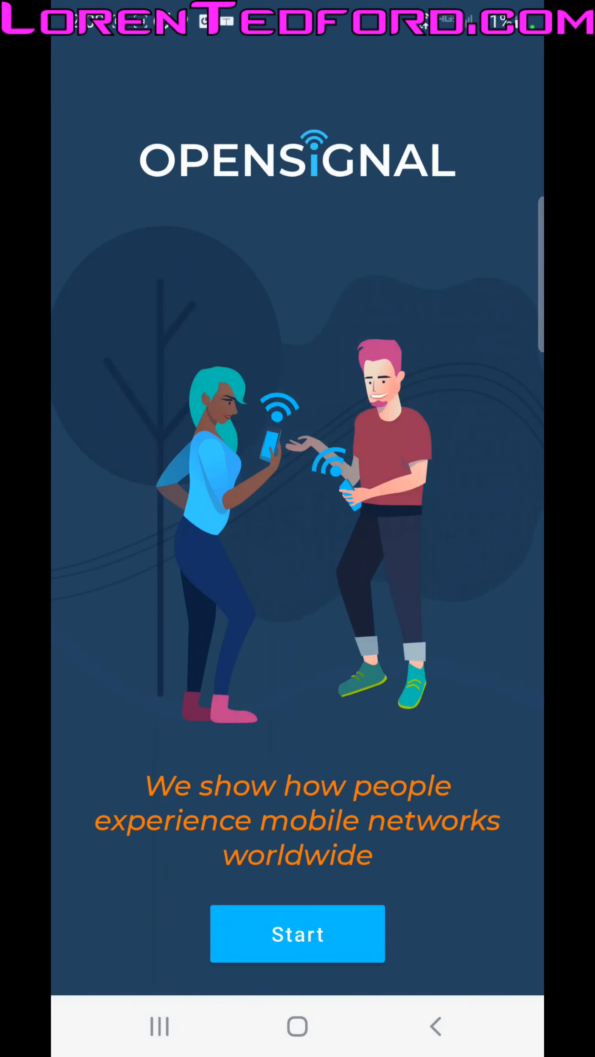
click(297, 936)
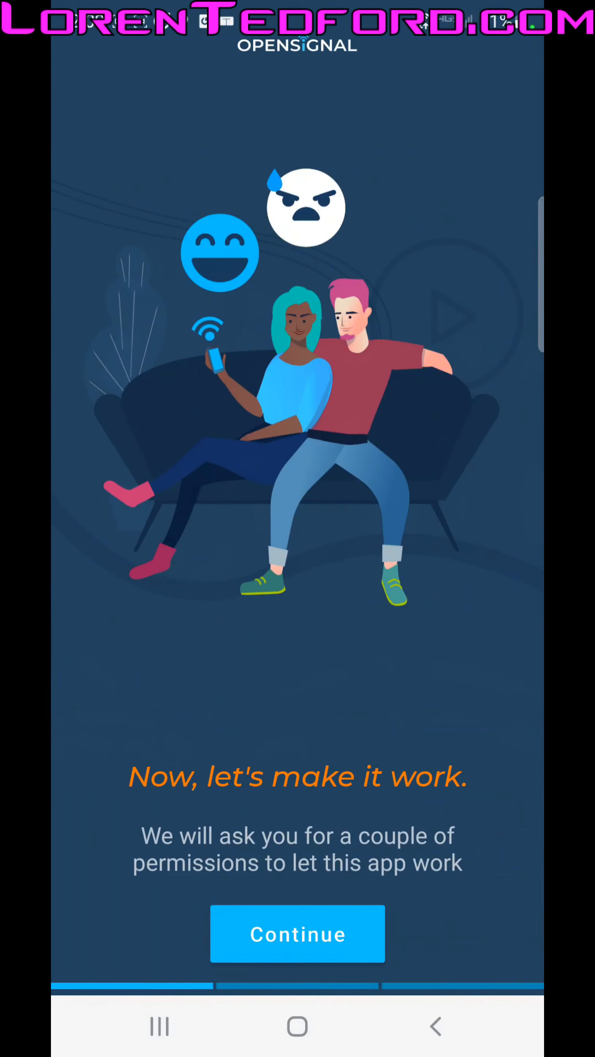
click(296, 936)
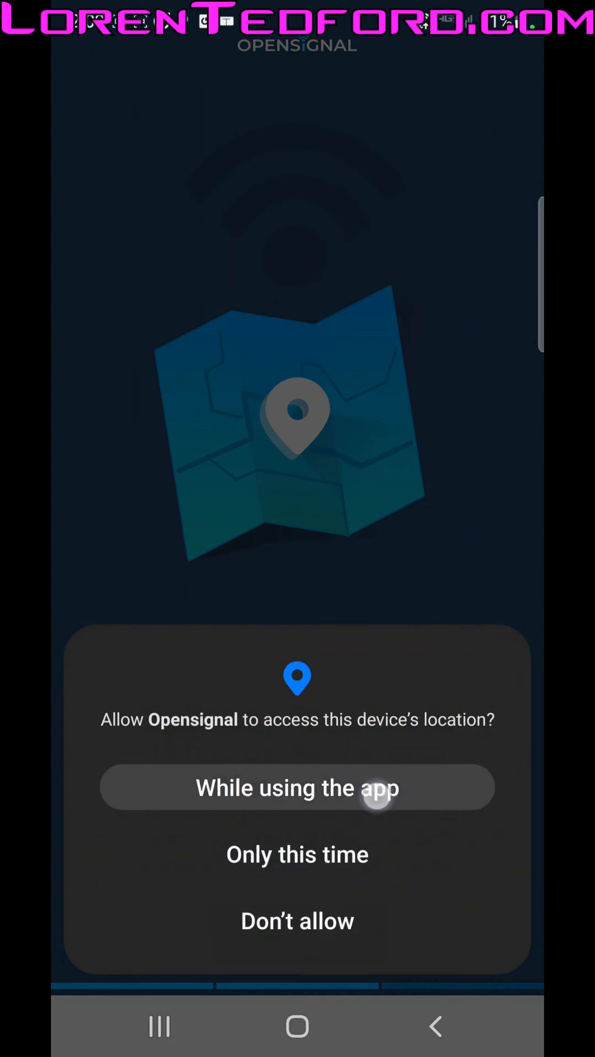
click(296, 788)
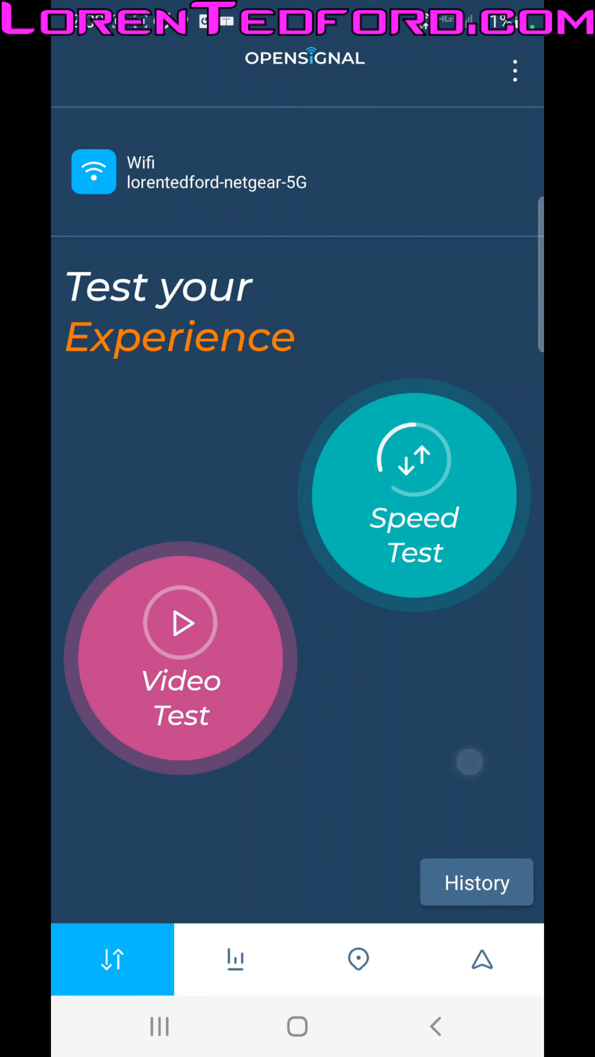
- Start a network speed test from the Speed Test circle
click(412, 479)
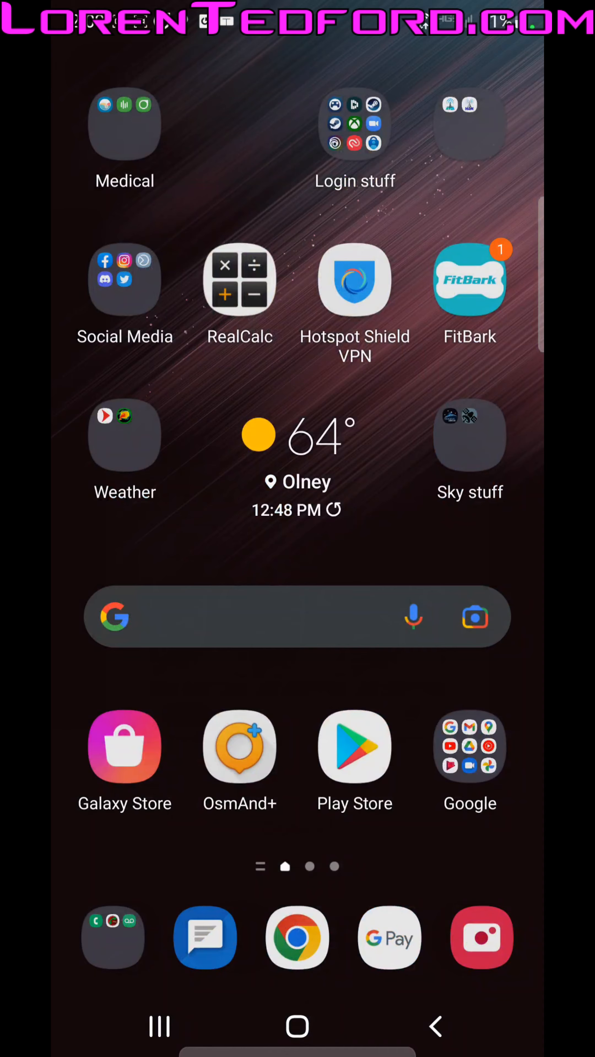
- From the Phone app's Recents list, call CVS Pharmacy Olney IL twice
click(113, 938)
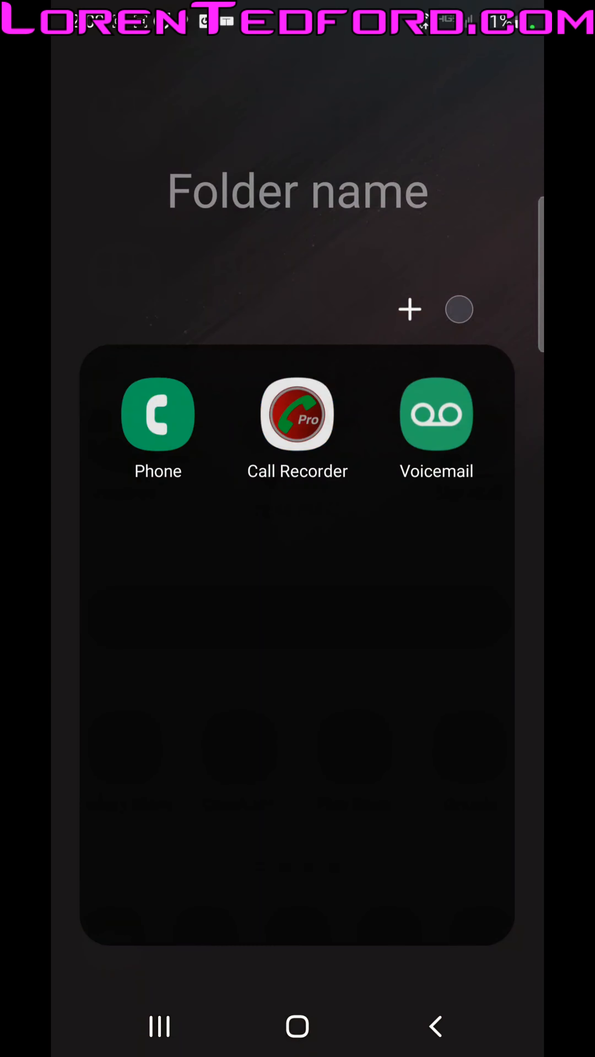
click(159, 416)
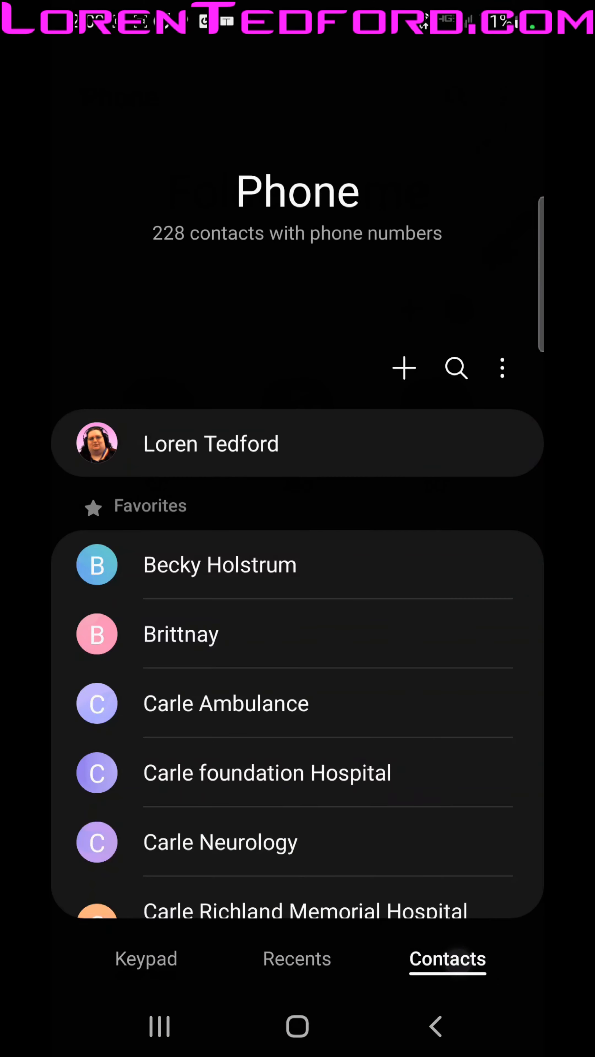
click(297, 959)
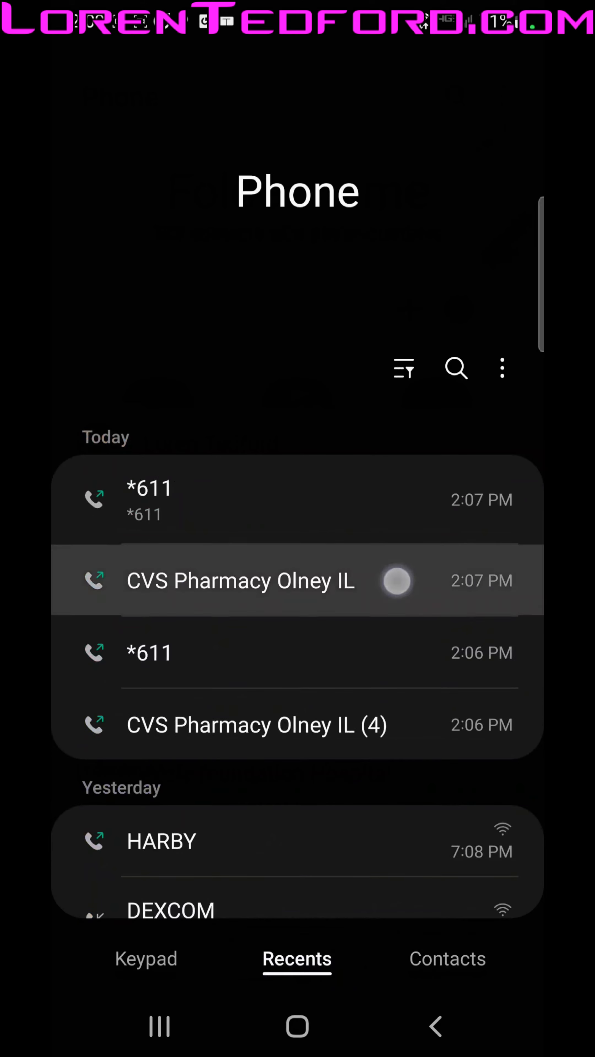
click(237, 583)
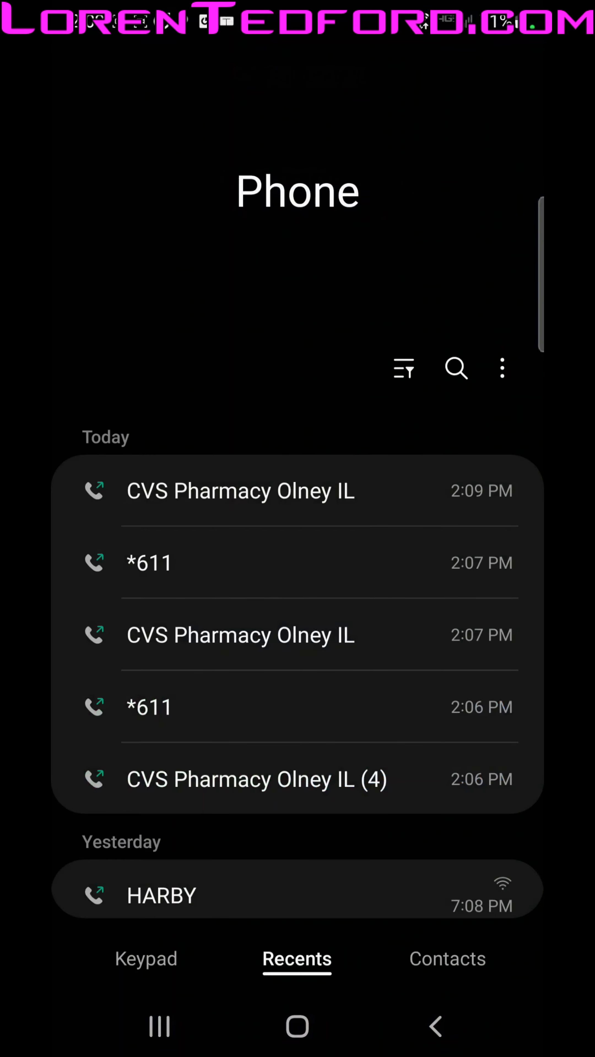
click(149, 562)
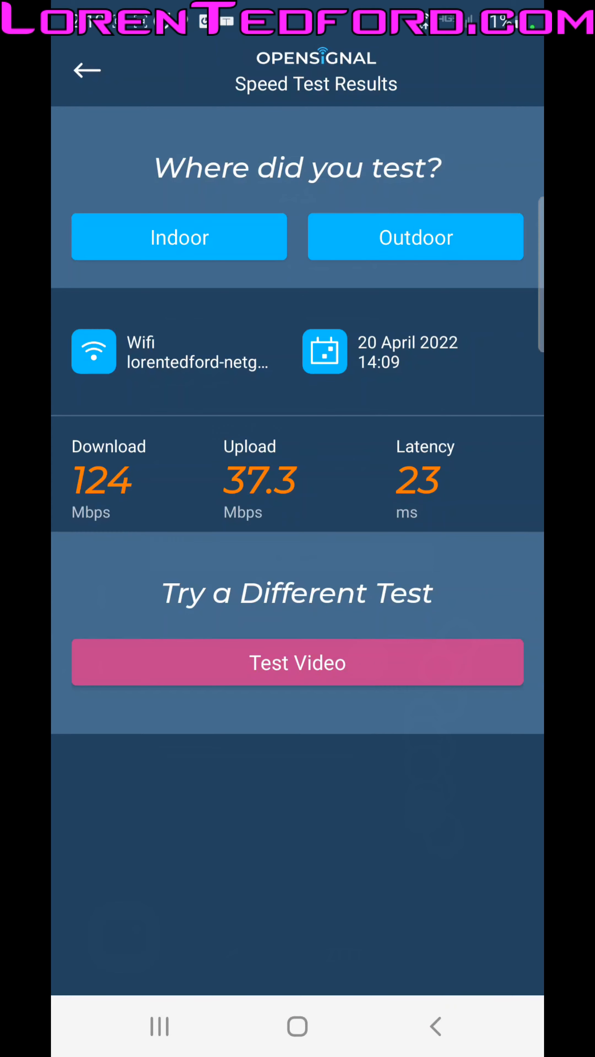
- Leave the results, view Find Signal, the Olney coverage map and 4G availability stats, then return to tests
click(86, 69)
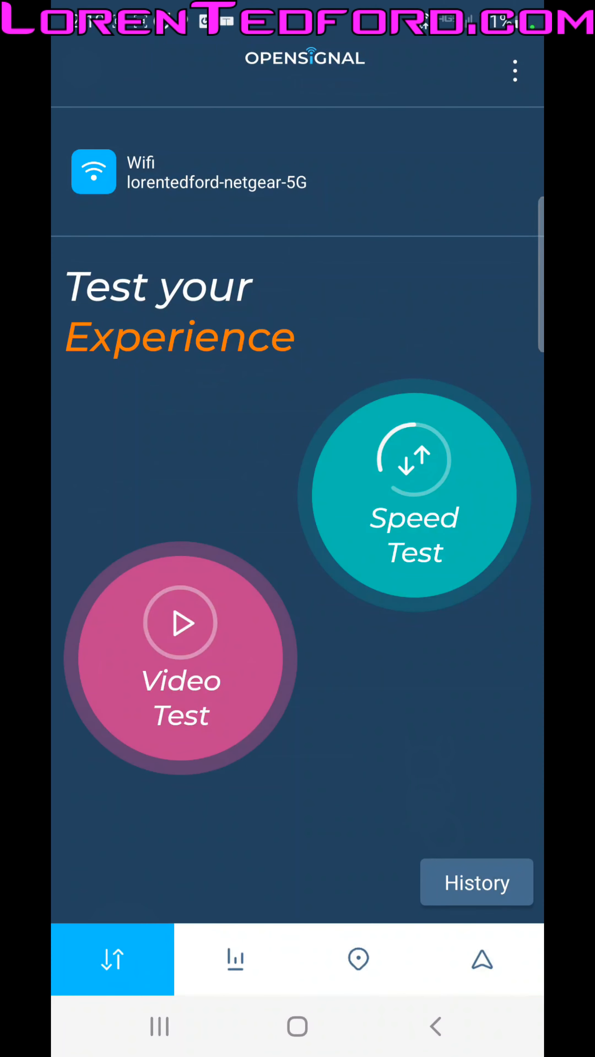
click(481, 963)
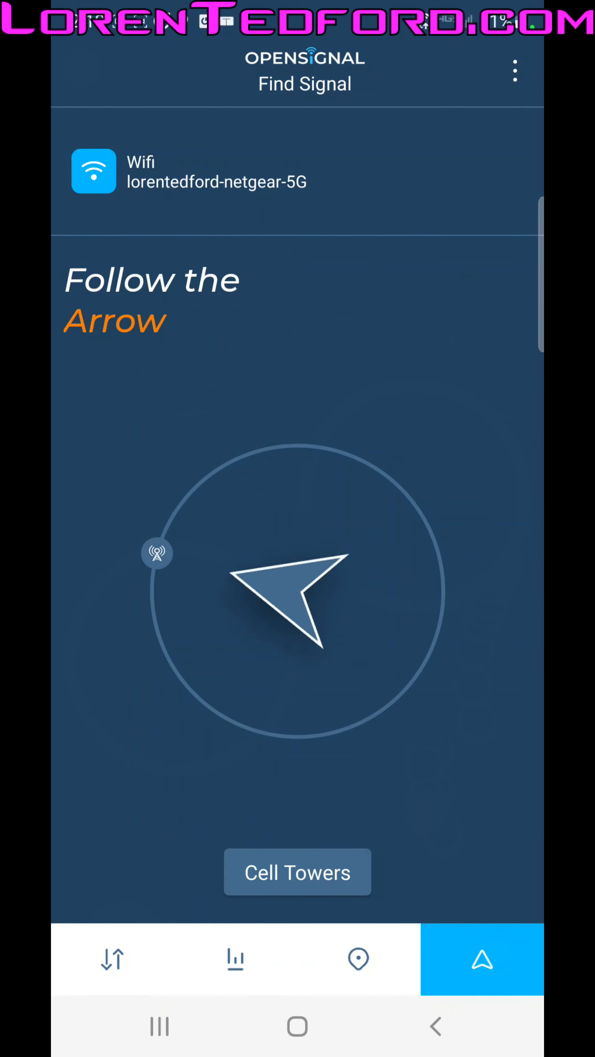
click(358, 961)
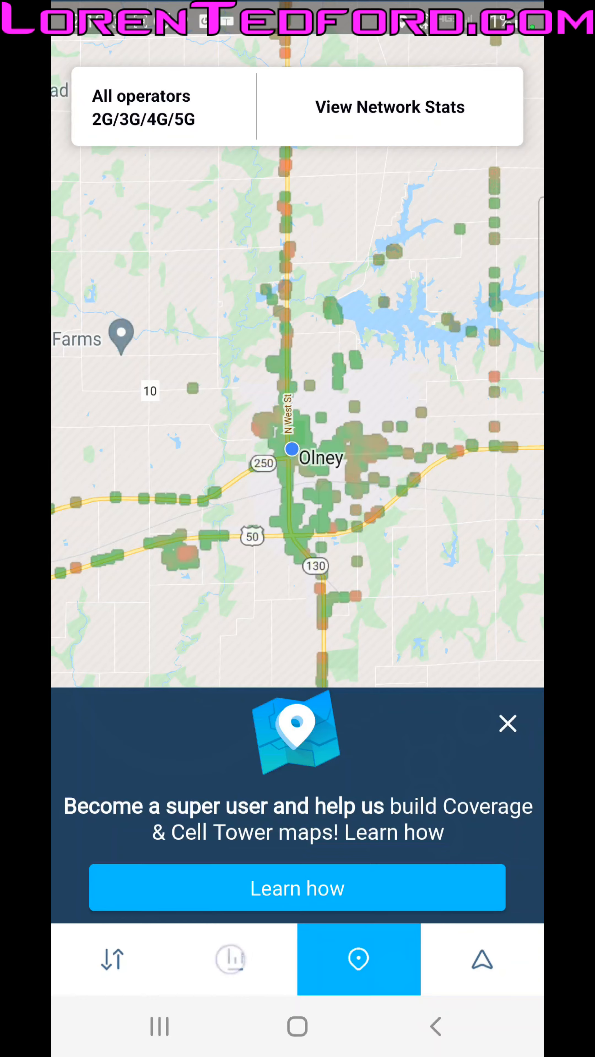
click(233, 961)
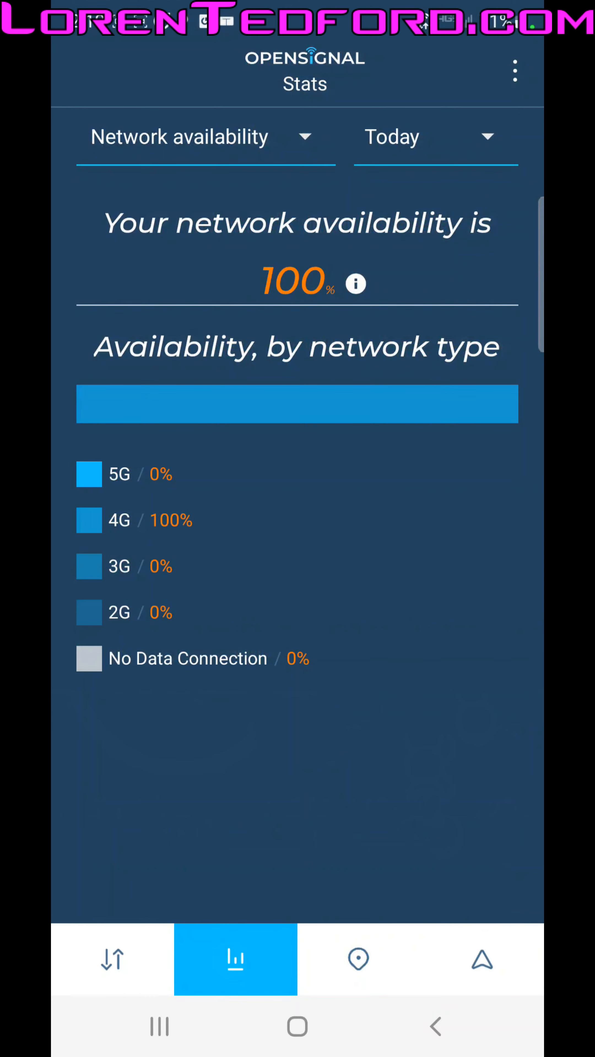
click(113, 963)
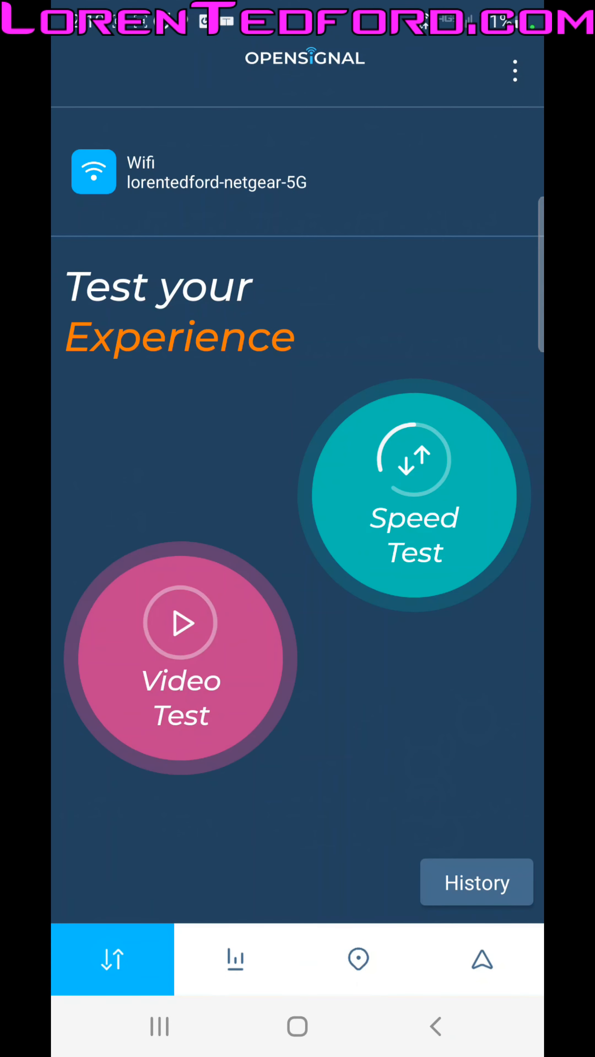